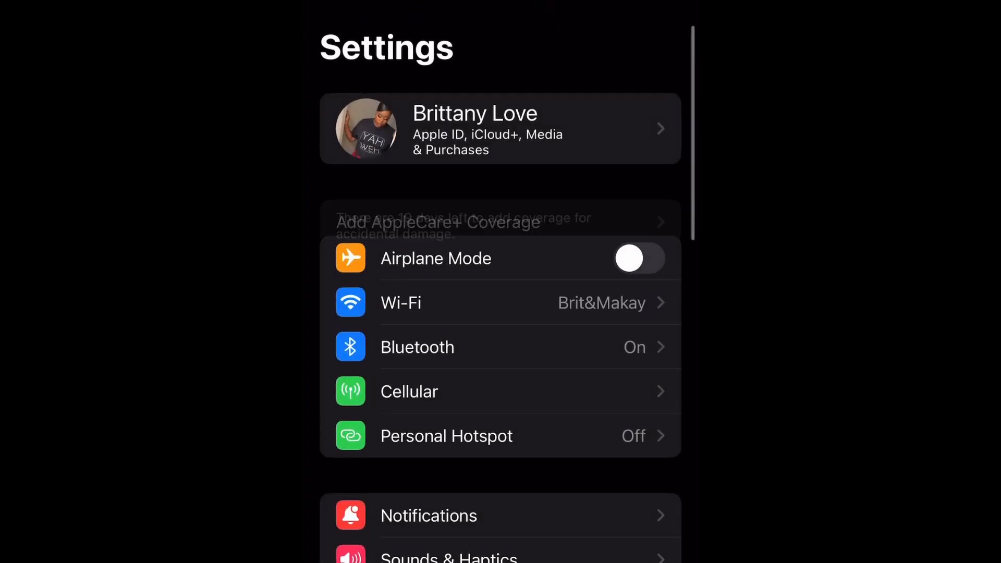
- In Messages settings, switch the Focus access toggle off and then back on
scroll("up", 3)
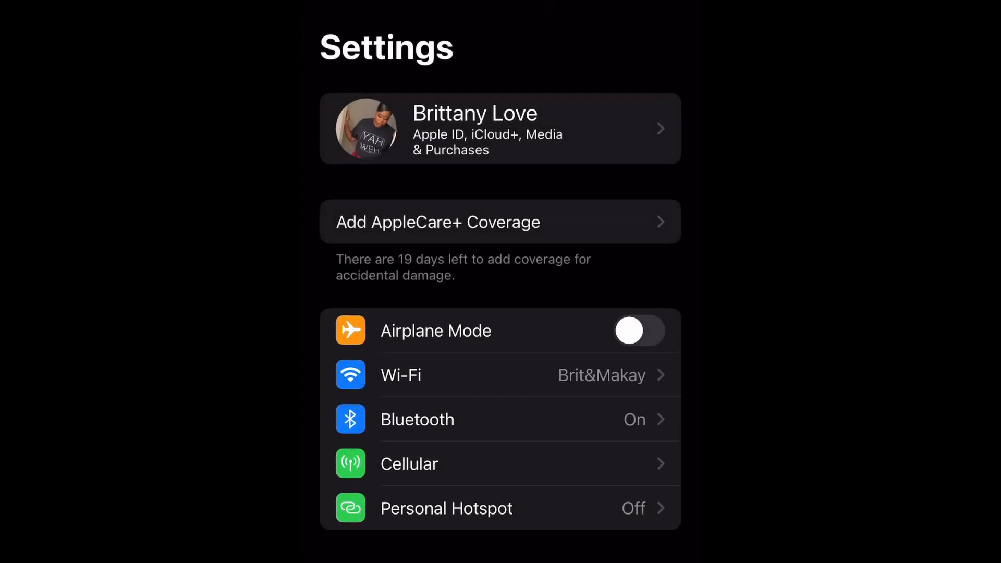
scroll("down", 3)
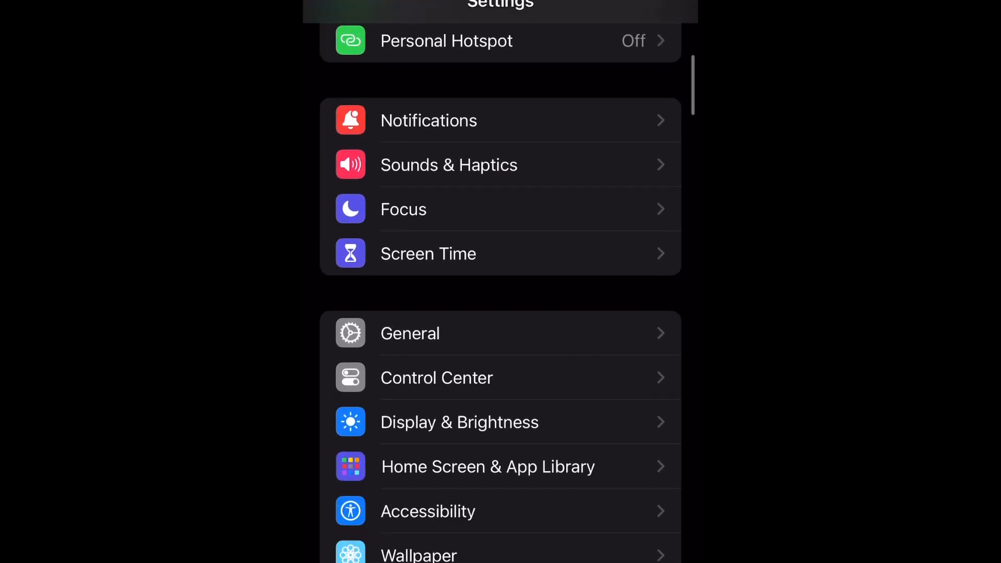
scroll("down", 3)
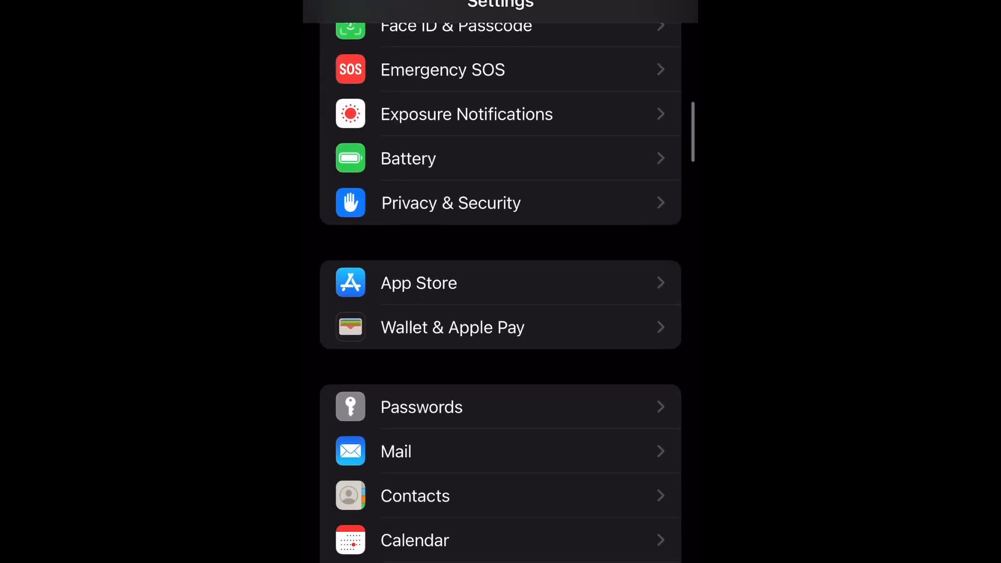
scroll("down", 3)
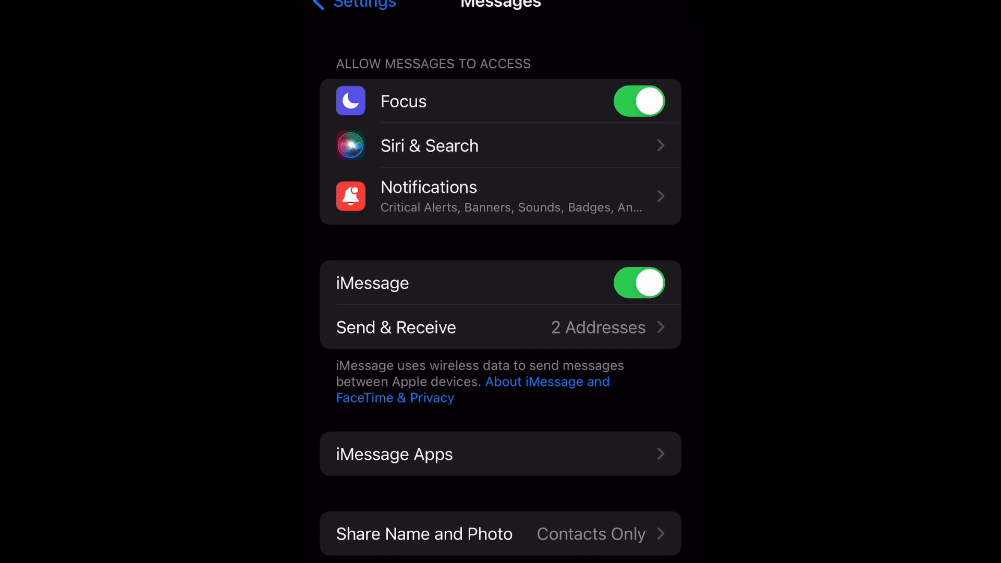
left_click(639, 100)
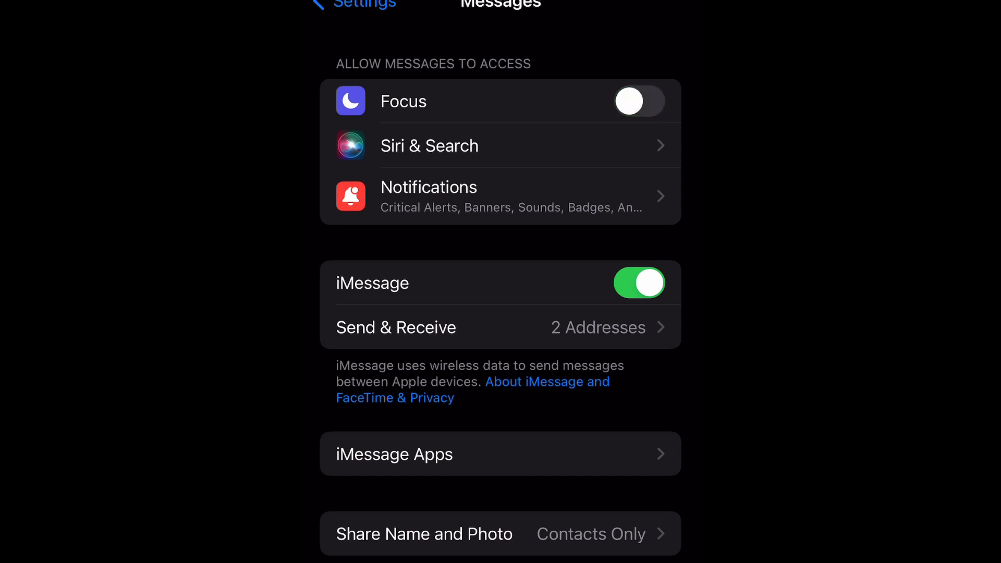
left_click(639, 100)
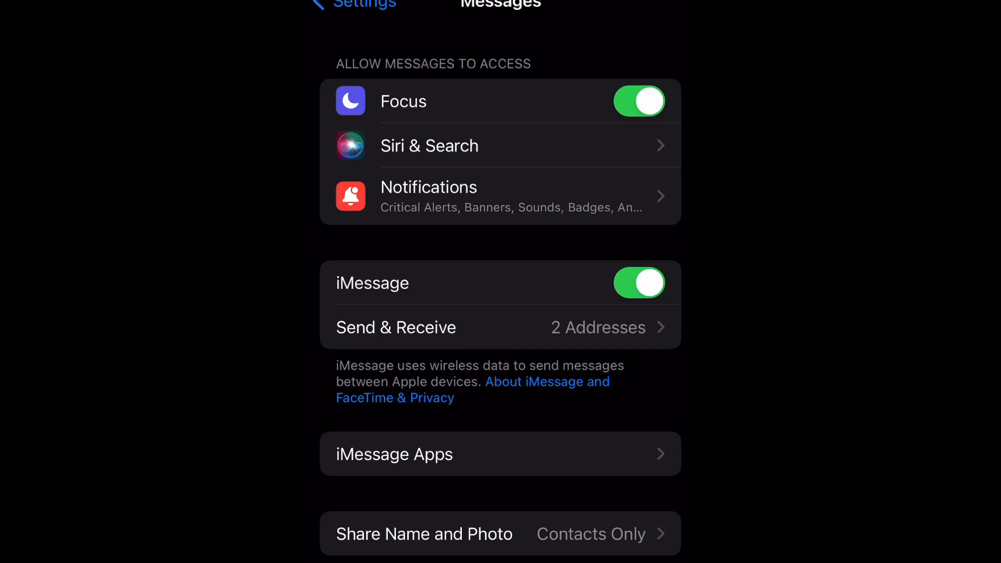